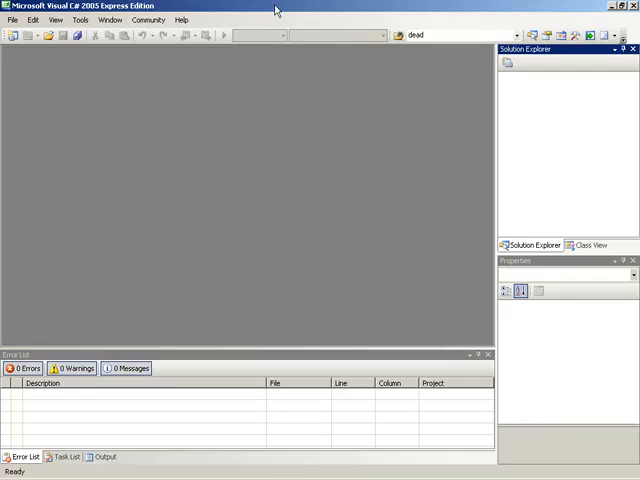
{"action": "mouse_move", "coordinate": [98, 10]}
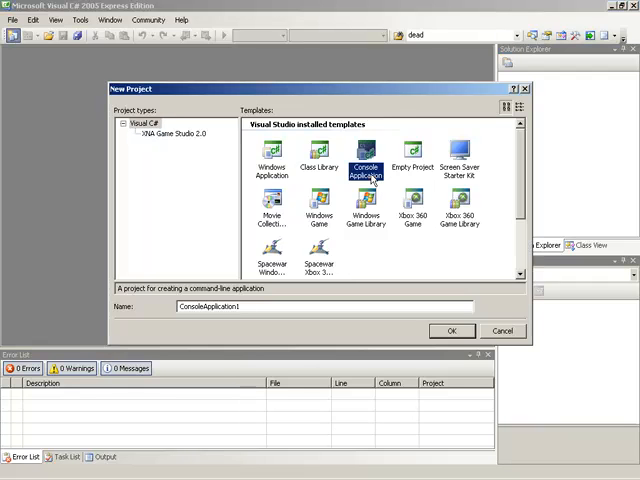
Create the ConsoleApplication1 console application project from the Console Application template
{"action": "left_click", "coordinate": [451, 330]}
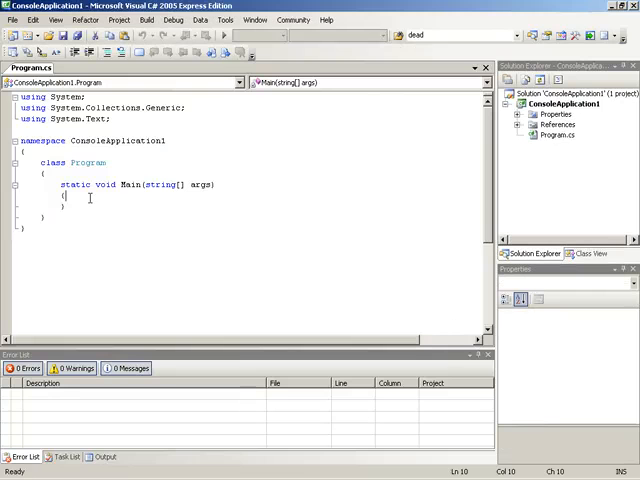
Below Main, start typing the declaration 'static void ListFiles('
{"action": "key", "text": "enter"}
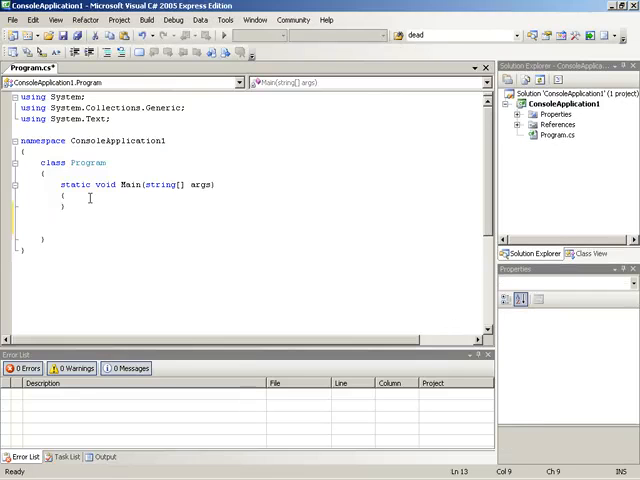
{"action": "type", "text": "static"}
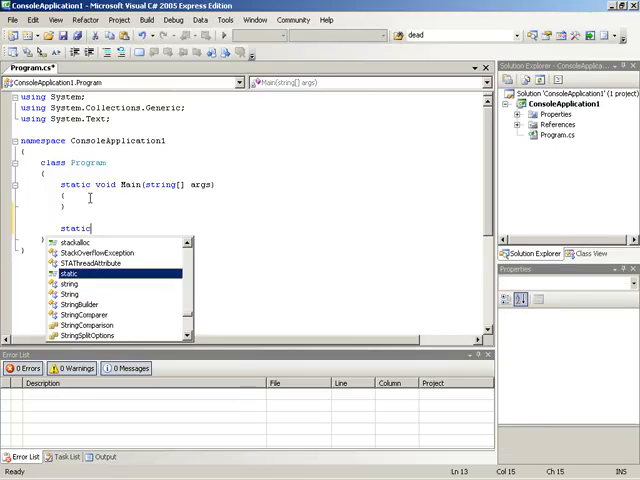
{"action": "type", "text": "void l"}
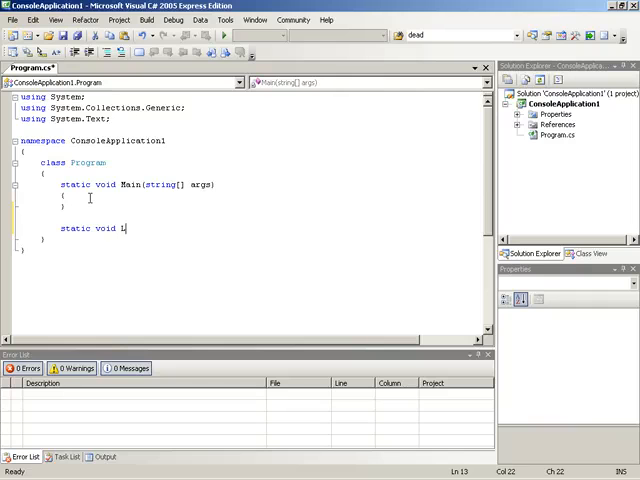
{"action": "type", "text": "istFiles"}
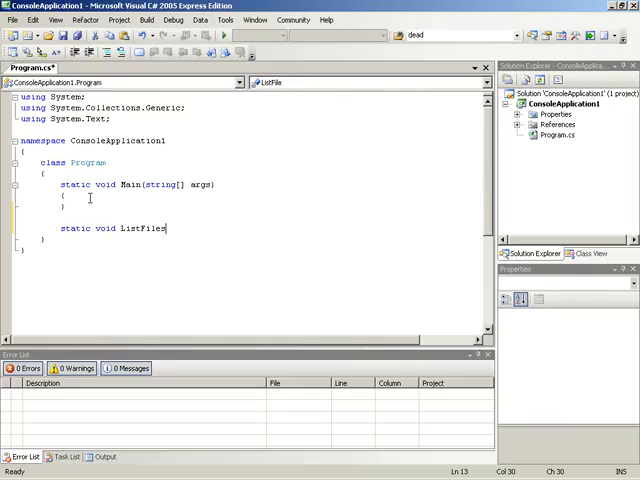
{"action": "type", "text": "("}
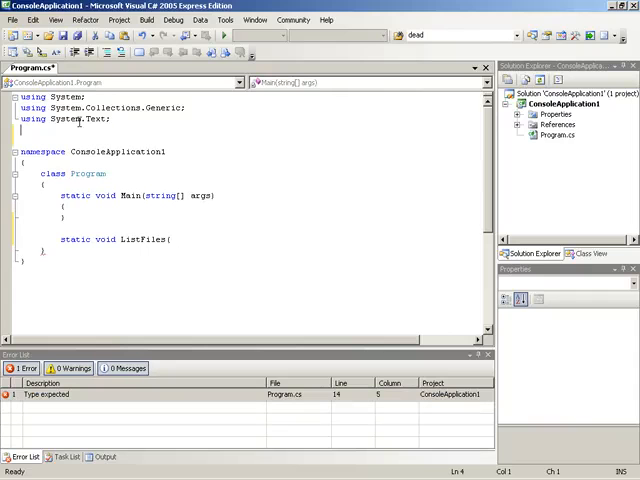
Add 'using System.IO;' and give ListFiles the parameter 'DirectoryInfo directory'
{"action": "type", "text": "using"}
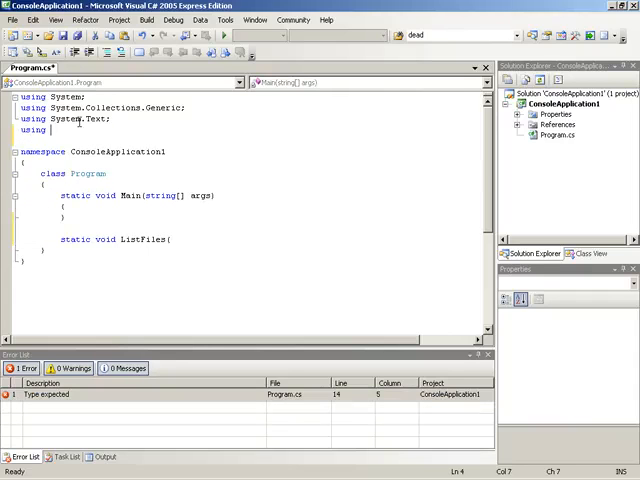
{"action": "type", "text": ".IO;"}
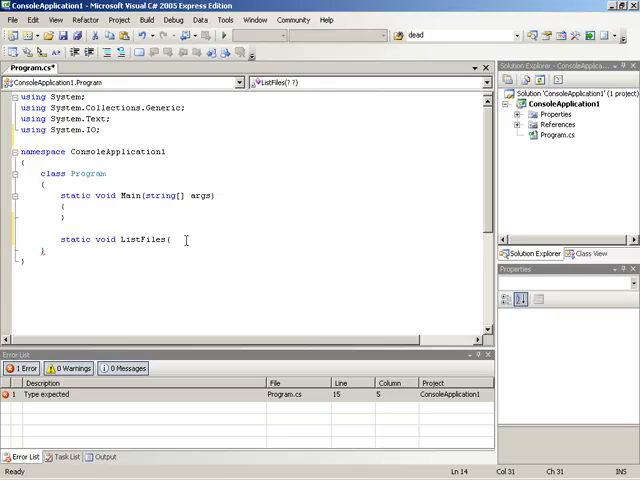
{"action": "type", "text": "DirectoryInfo"}
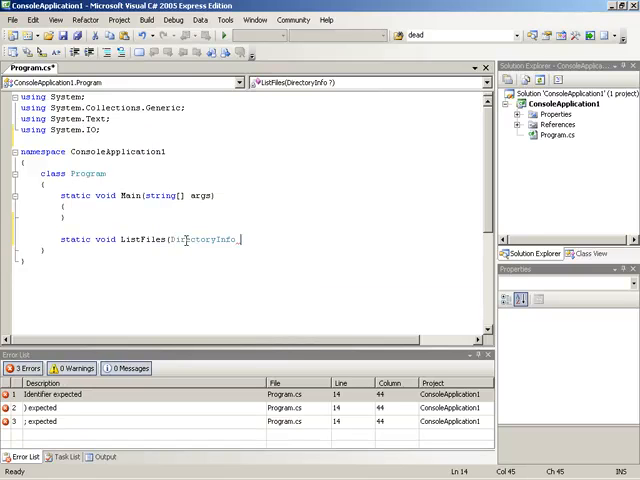
{"action": "type", "text": "directory"}
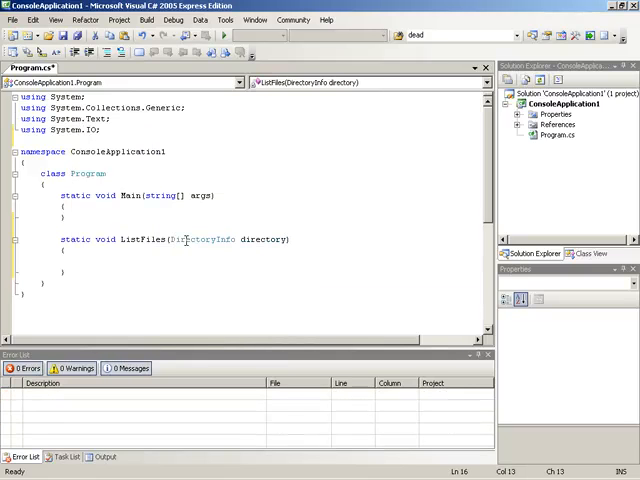
In ListFiles, store directory.GetFiles() in a FileInfo array and print each file with Console.WriteLine
{"action": "left_click", "coordinate": [82, 262]}
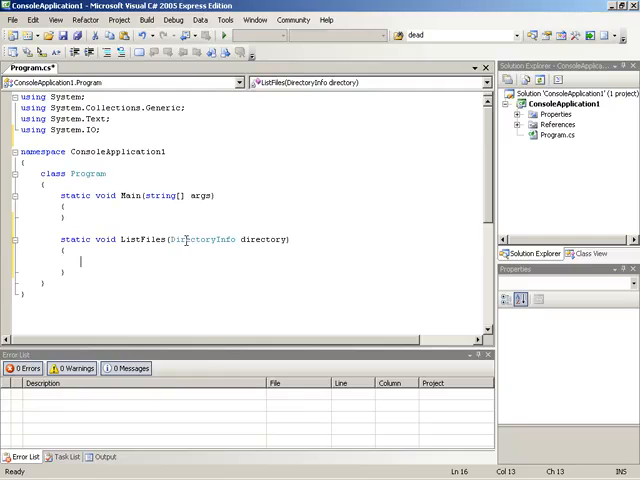
{"action": "type", "text": "Fir"}
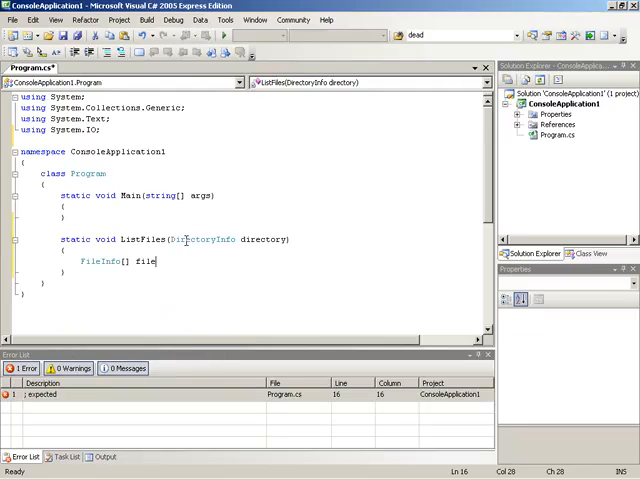
{"action": "type", "text": "s ="}
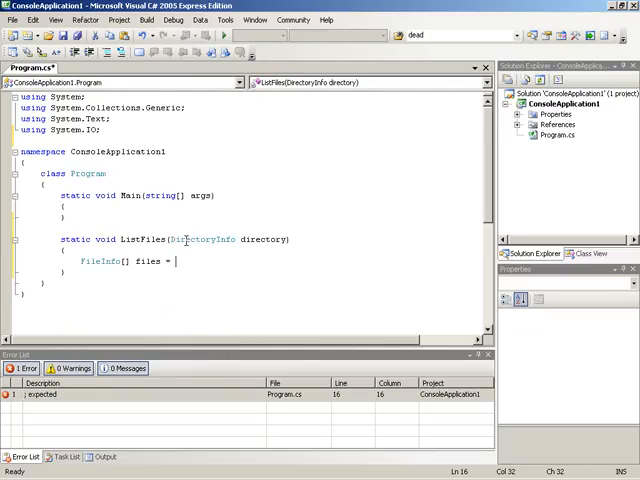
{"action": "type", "text": "directory.GetFiles();"}
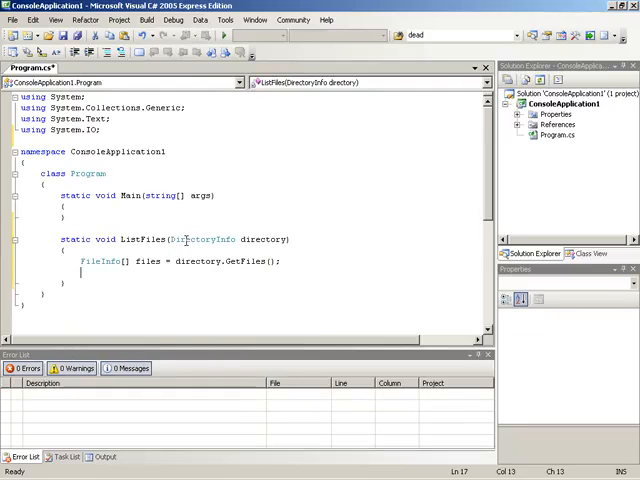
{"action": "type", "text": "for (int i = 0; i < length; i++)"}
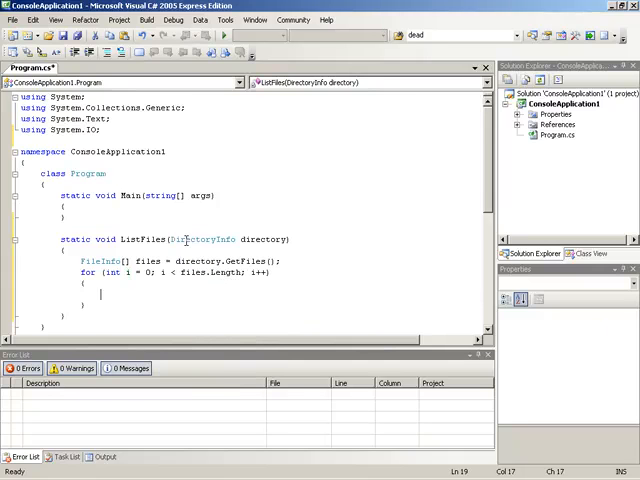
{"action": "type", "text": "Console"}
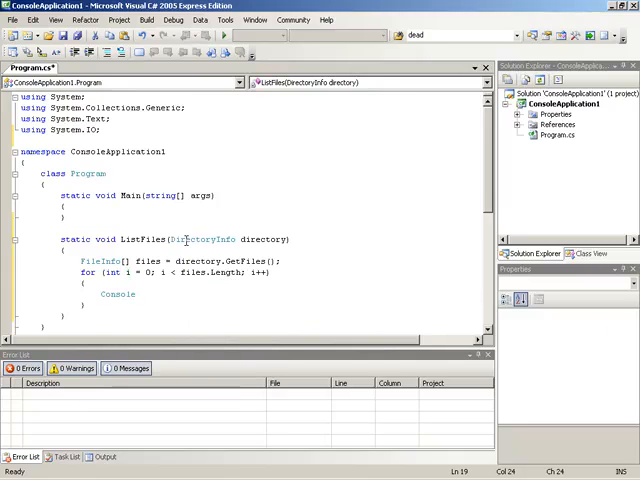
{"action": "type", "text": ".WriteLine"}
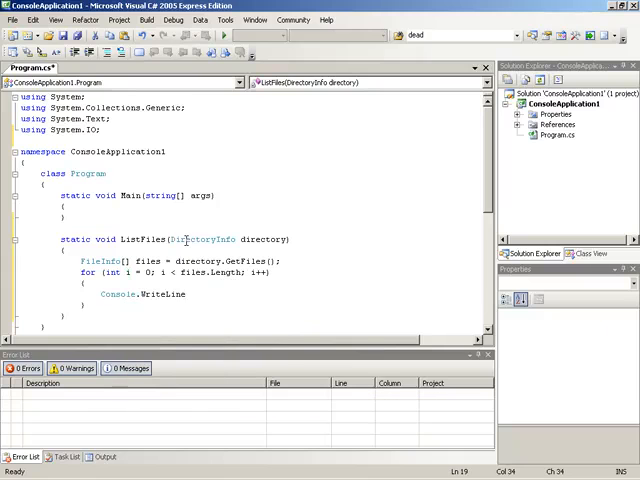
{"action": "type", "text": "Fi"}
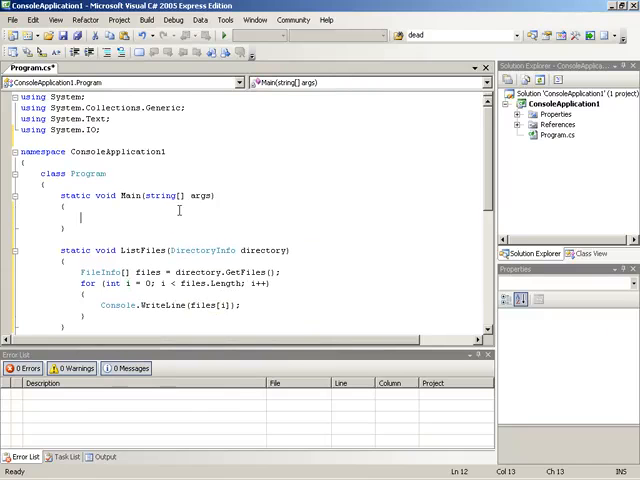
{"action": "mouse_move", "coordinate": [189, 227]}
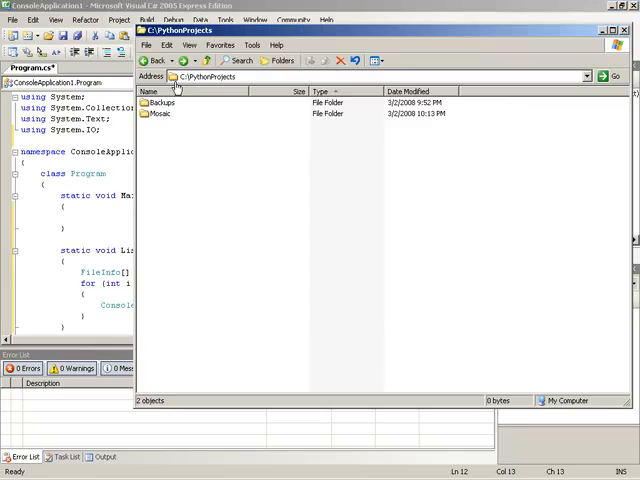
{"action": "mouse_move", "coordinate": [197, 131]}
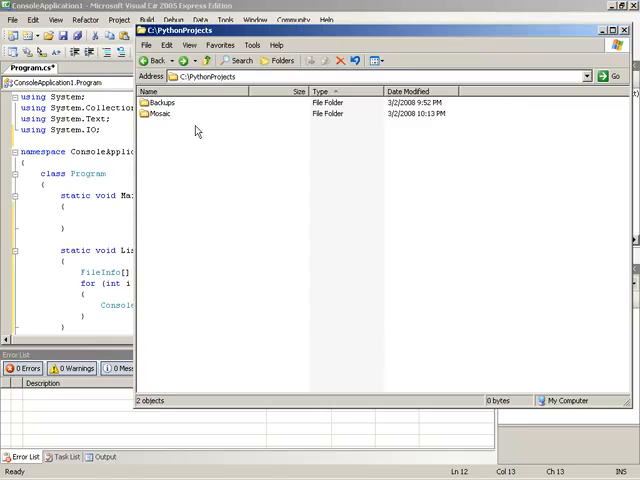
Open the Mosaic folder in C:\PythonProjects in Windows Explorer
{"action": "double_click", "coordinate": [163, 113]}
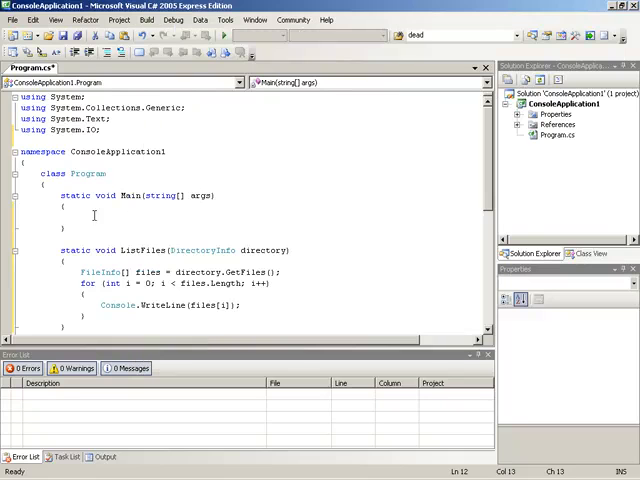
In Main, call ListFiles(new DirectoryInfo(@"C:\PythonProjects\Mosaic")) and begin a Console.ReadLine line
{"action": "type", "text": "ListFiles"}
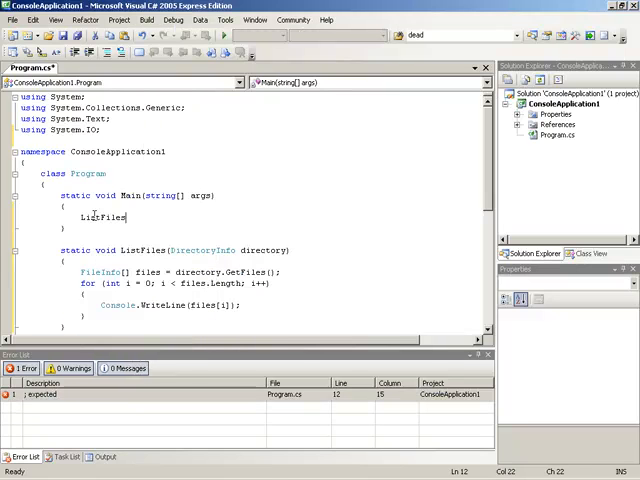
{"action": "type", "text": "("}
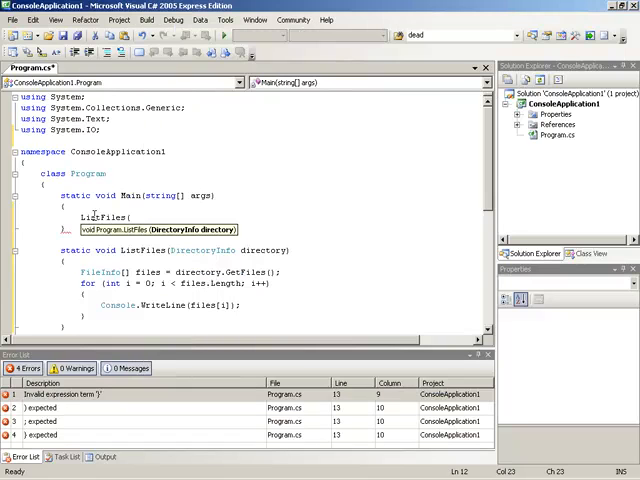
{"action": "type", "text": "new DirectoryInfo"}
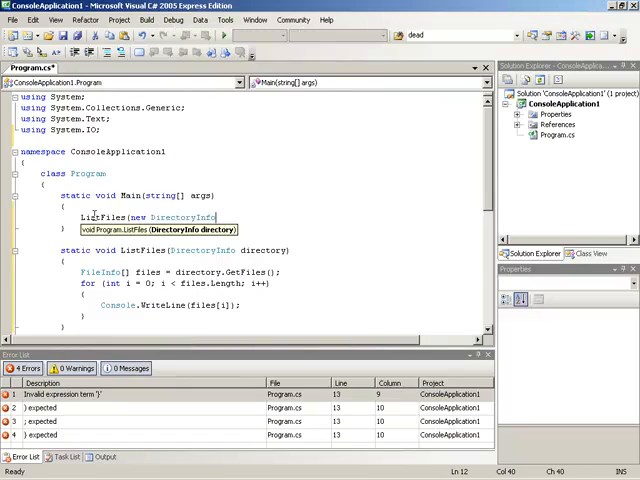
{"action": "type", "text": "(\""}
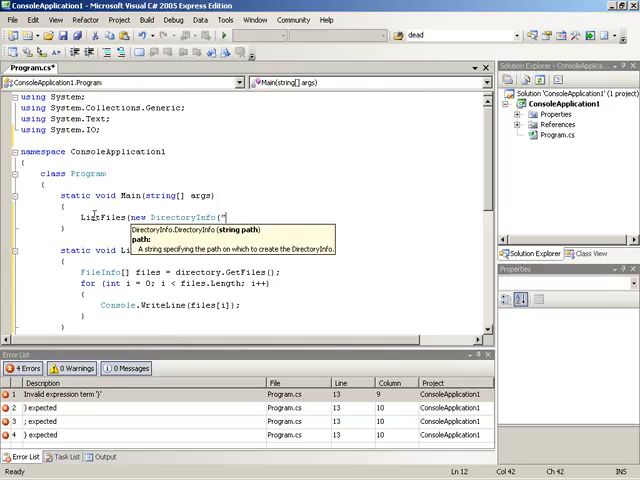
{"action": "type", "text": "@"}
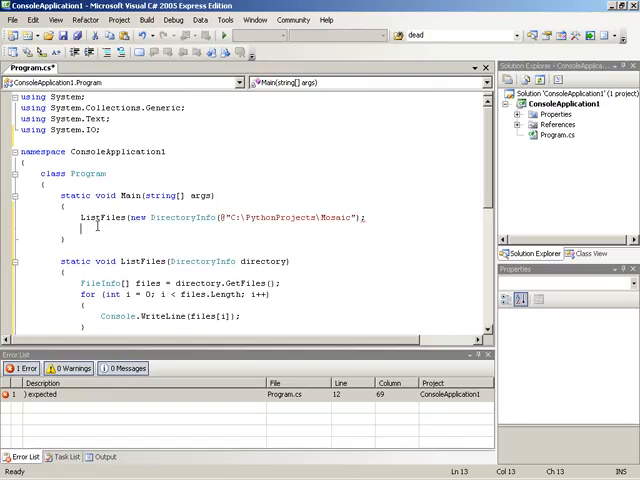
{"action": "type", "text": "Console.Re"}
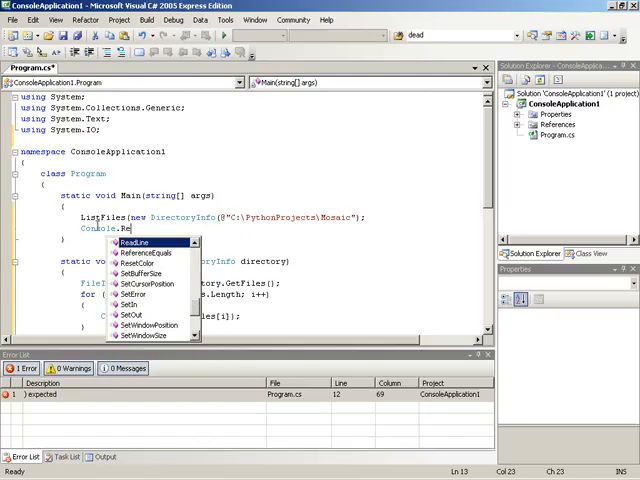